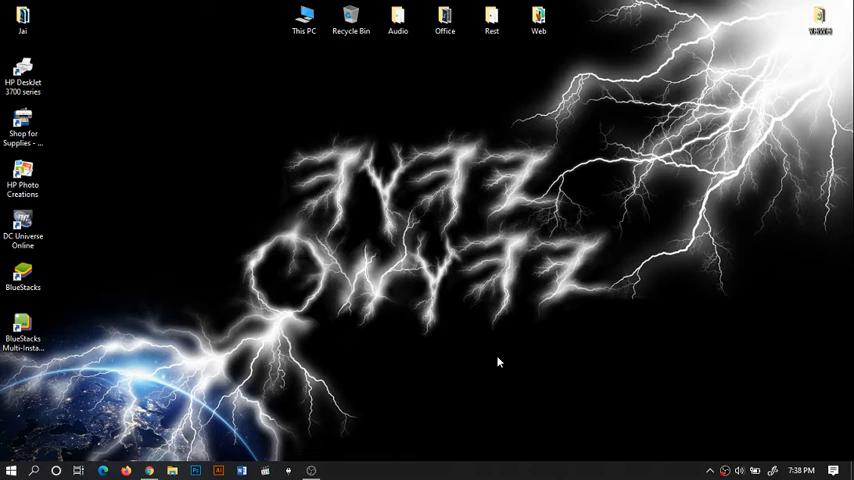
# Browse the desktop's Sort by and View icon choices without applying any change.
pyautogui.rightClick(500, 362)
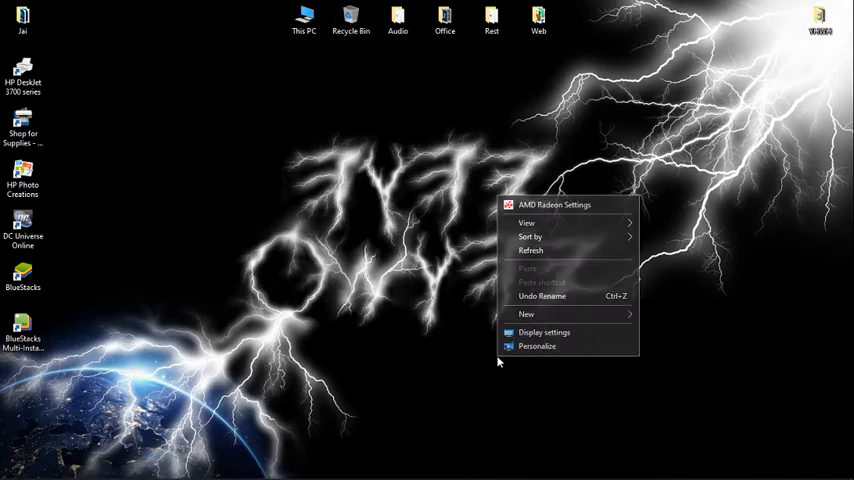
pyautogui.click(532, 236)
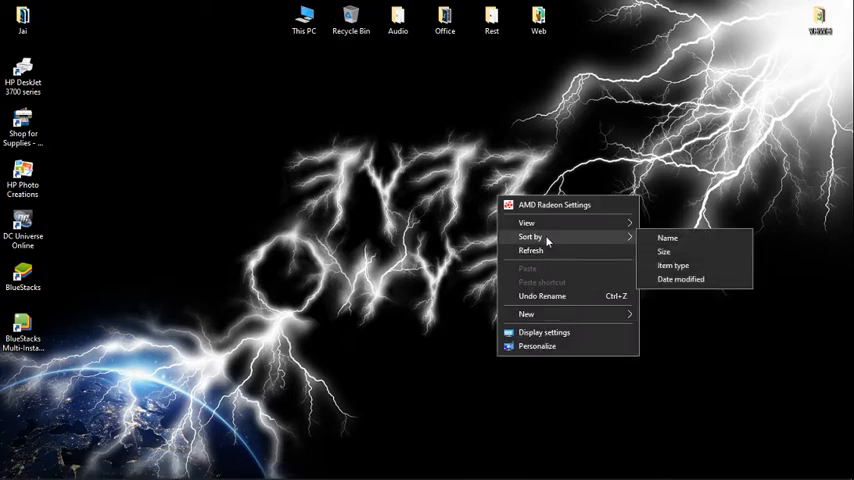
pyautogui.moveTo(564, 228)
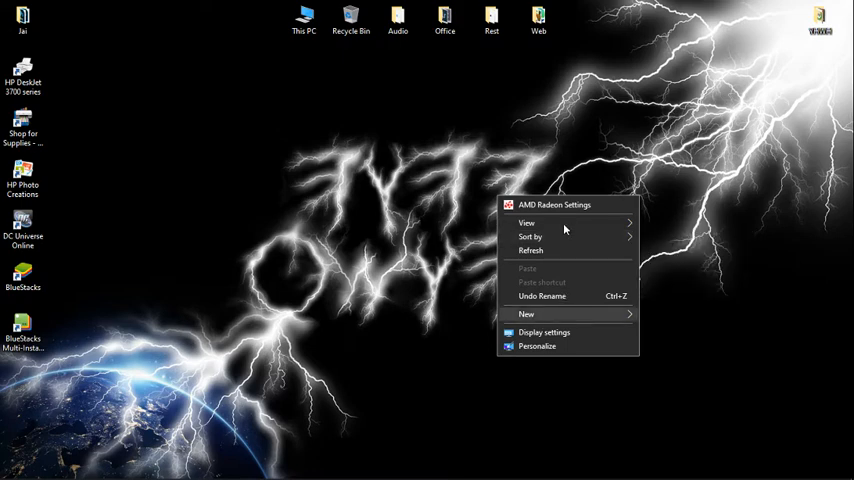
pyautogui.click(528, 224)
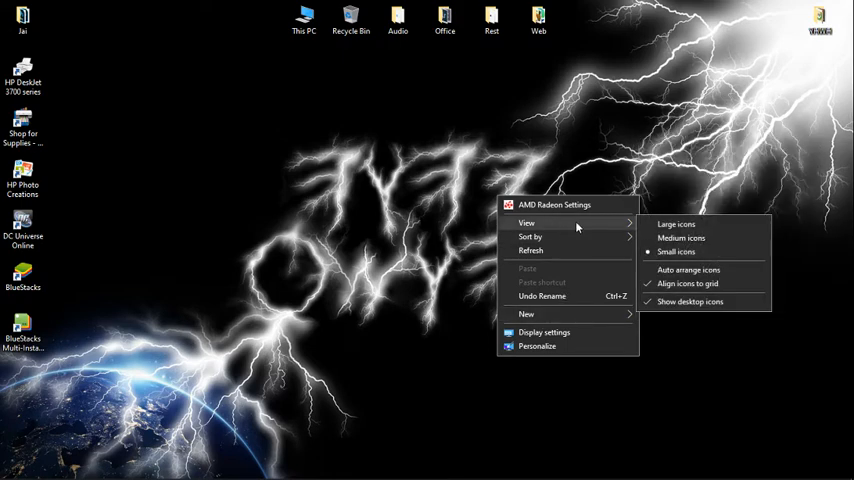
pyautogui.moveTo(690, 300)
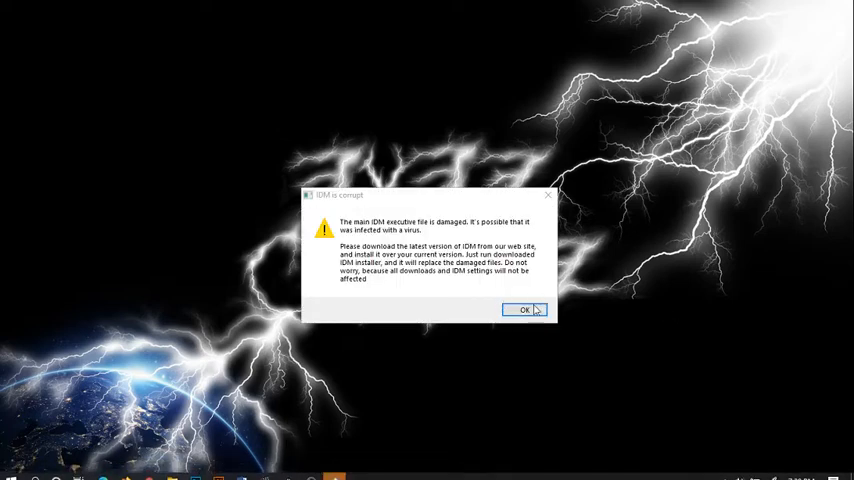
# Acknowledge the damaged IDM file warning with OK.
pyautogui.click(524, 308)
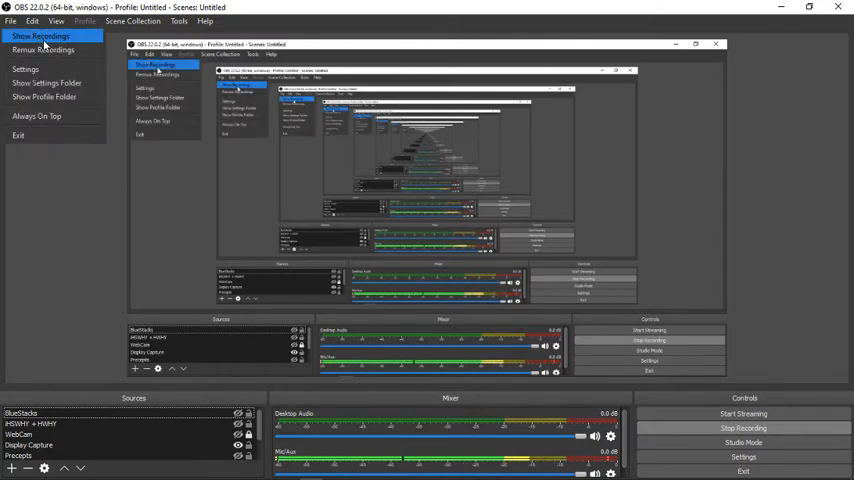
pyautogui.moveTo(42, 50)
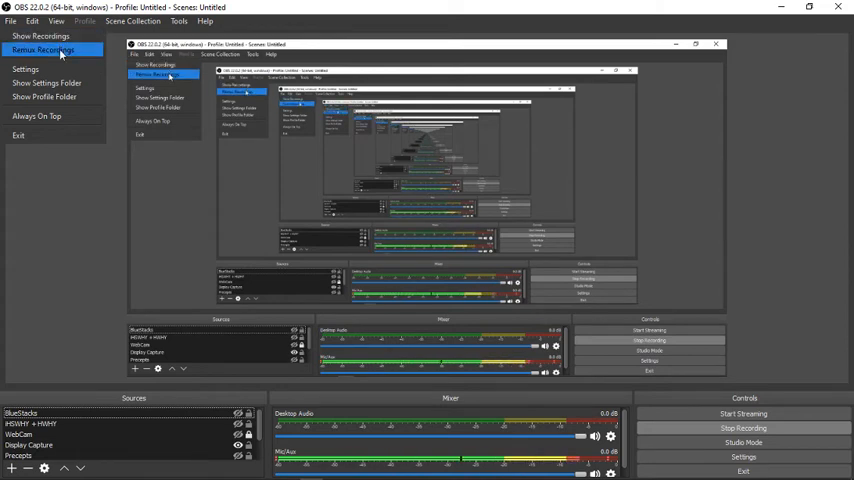
pyautogui.moveTo(46, 82)
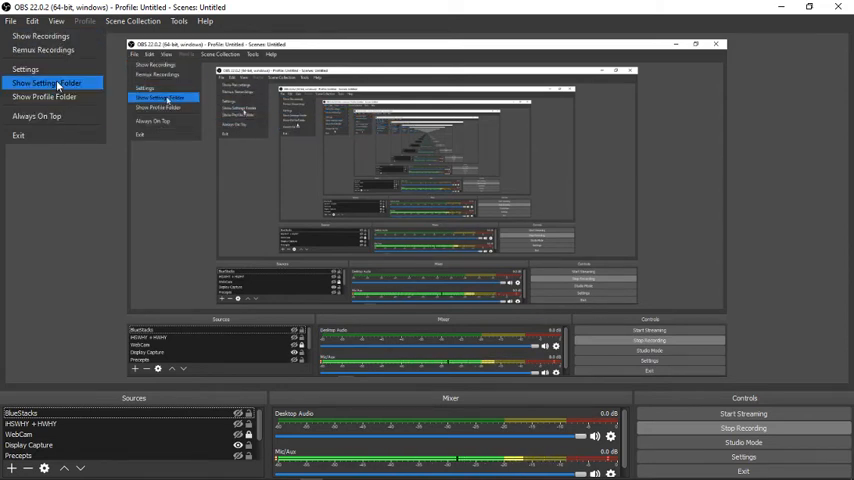
# Bring up OBS Studio's Settings window from the File menu.
pyautogui.click(24, 68)
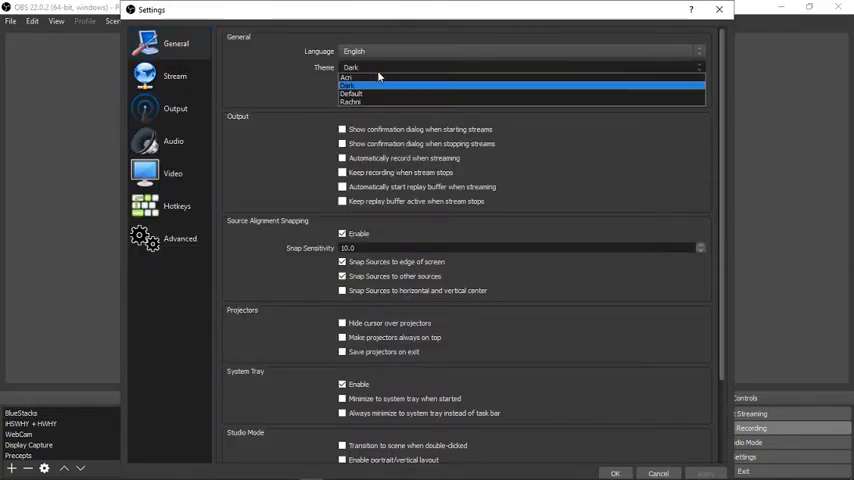
# Keep the Dark theme on the General page, then move to the Stream page.
pyautogui.click(352, 84)
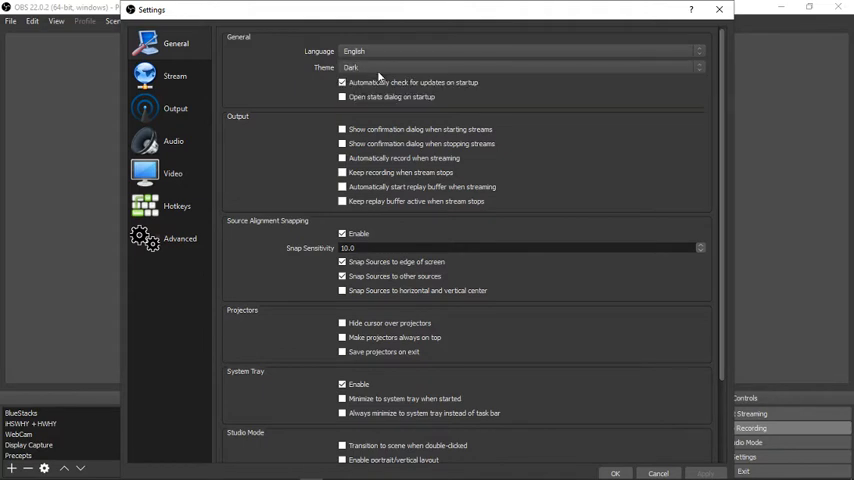
pyautogui.moveTo(396, 168)
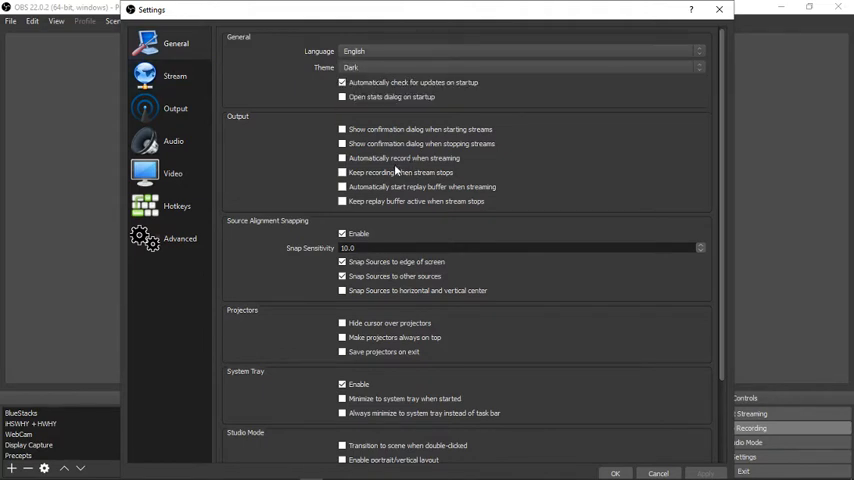
pyautogui.moveTo(476, 270)
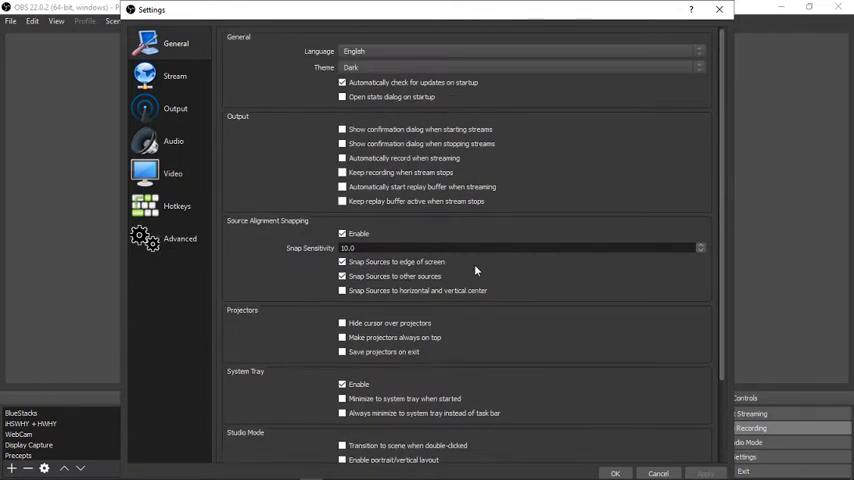
pyautogui.scroll(-3)
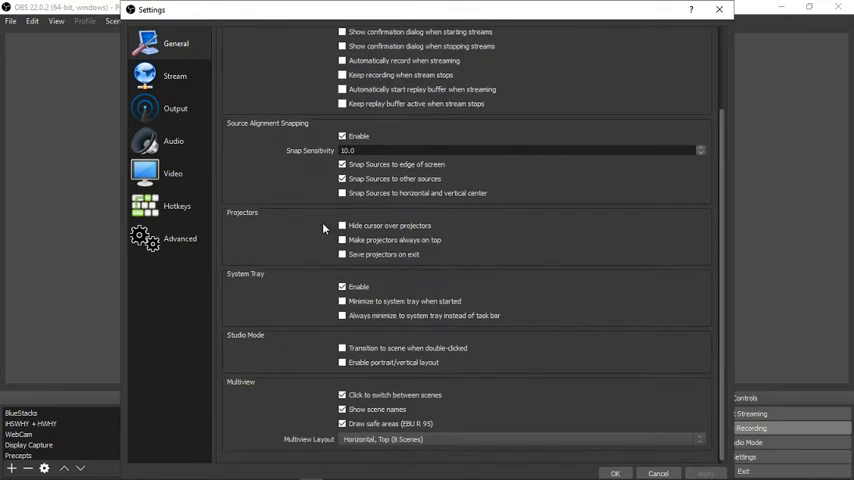
pyautogui.click(174, 76)
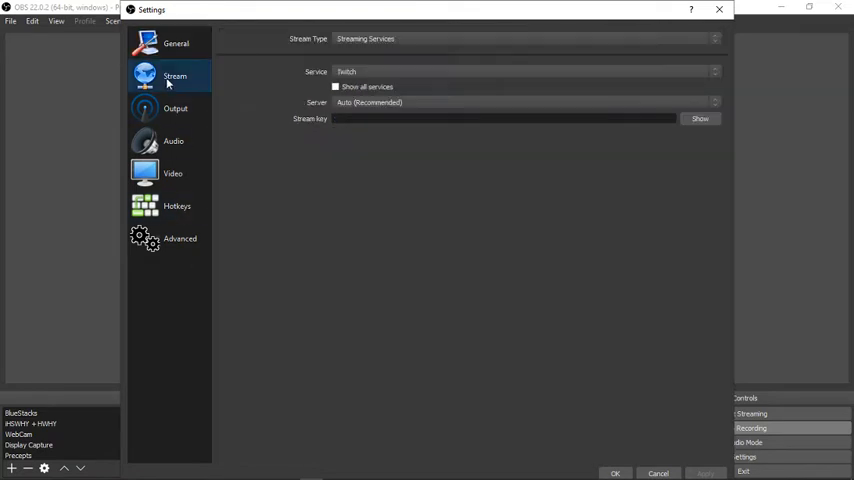
pyautogui.moveTo(162, 112)
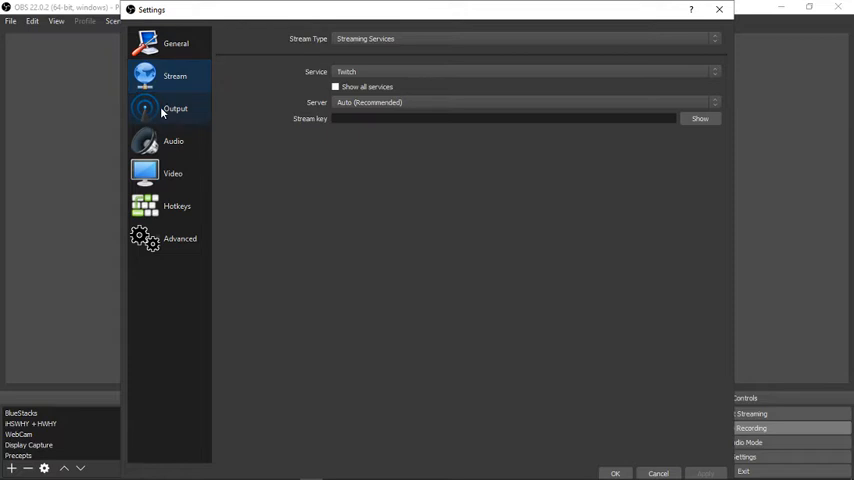
# On the Output page keep the Software (x264) encoder and leave Enable Advanced Encoder Settings unticked.
pyautogui.click(176, 108)
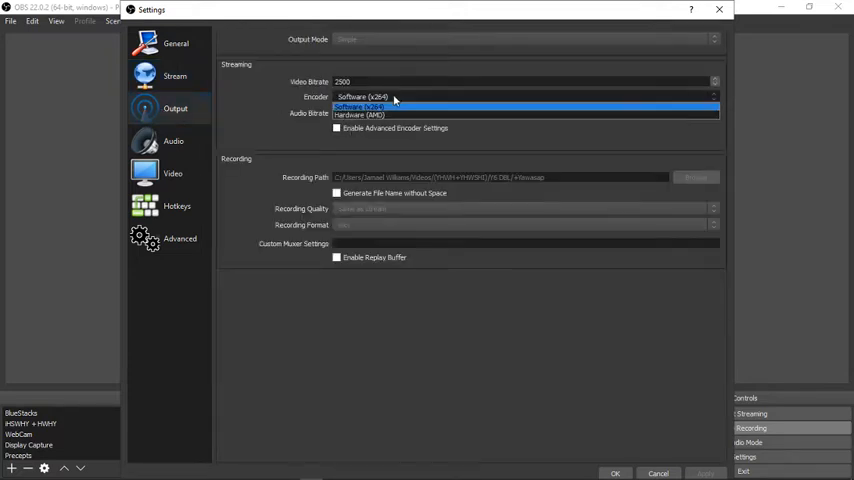
pyautogui.click(360, 106)
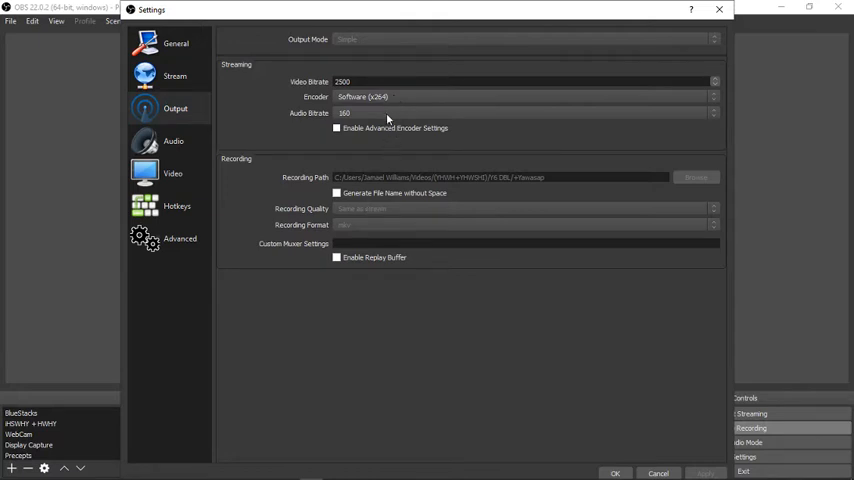
pyautogui.moveTo(344, 188)
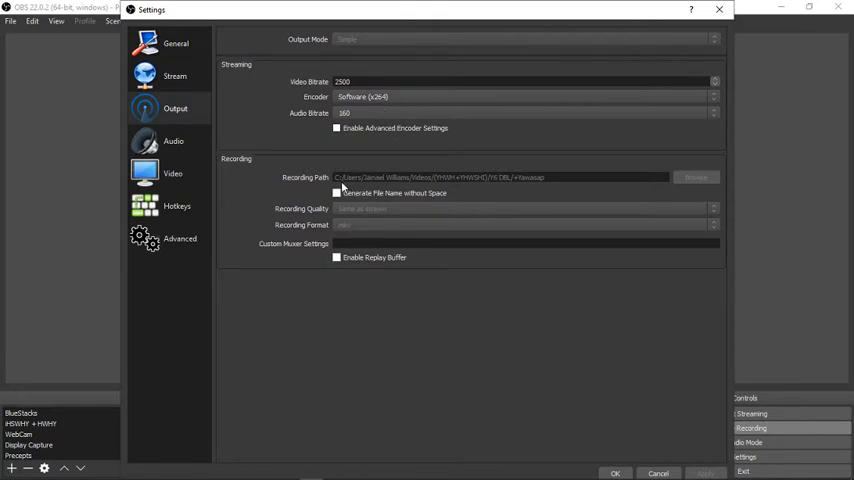
pyautogui.moveTo(530, 180)
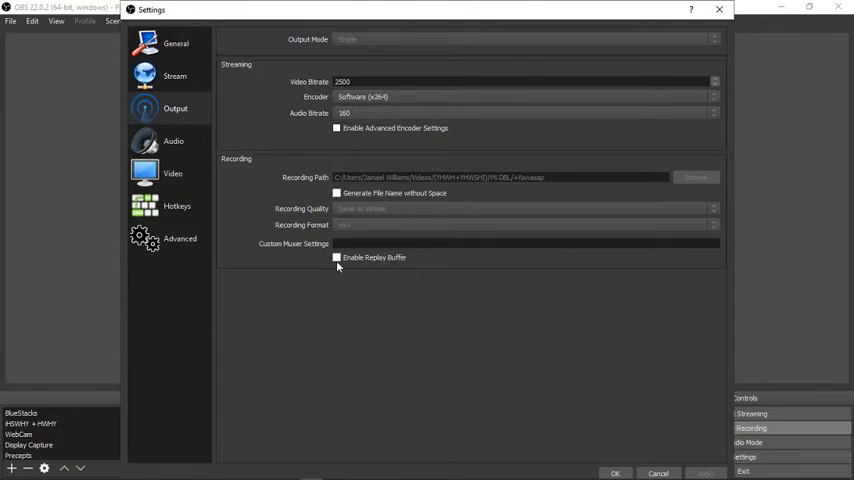
pyautogui.moveTo(384, 182)
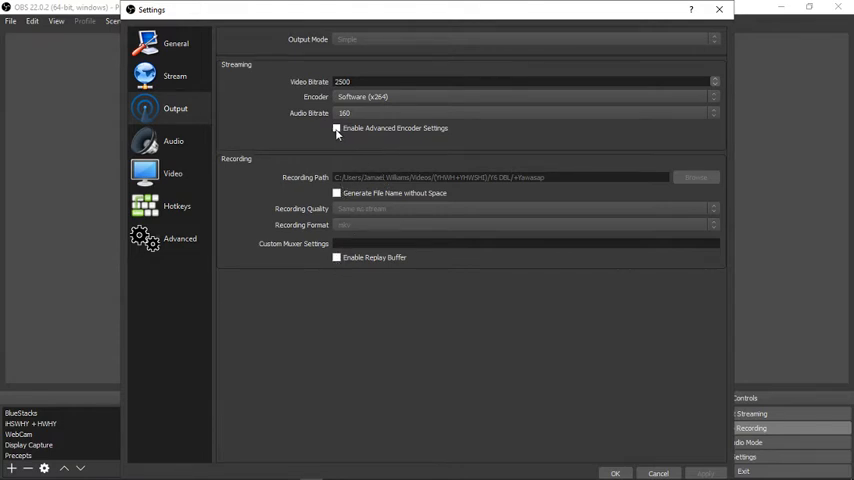
pyautogui.click(336, 128)
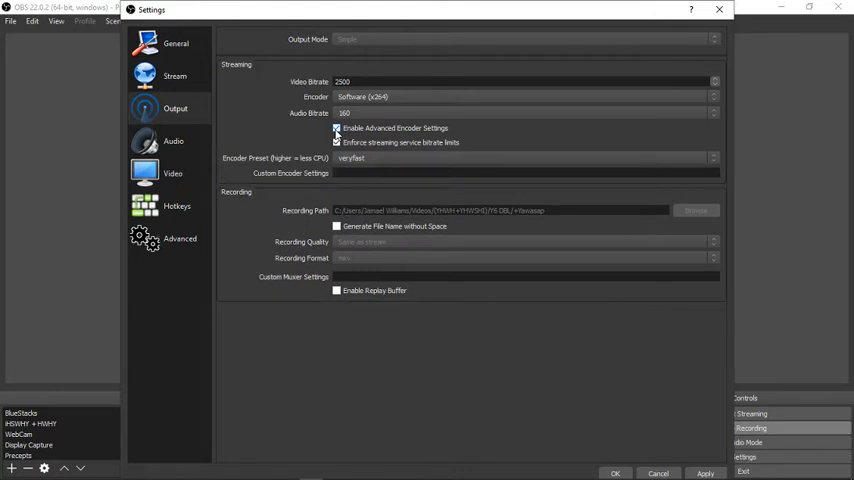
pyautogui.click(336, 128)
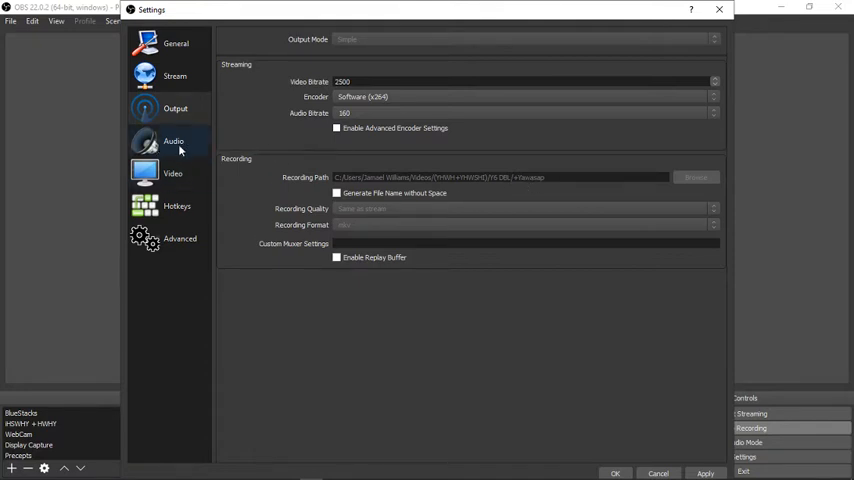
# Visit the Audio, Video and Advanced settings pages in turn.
pyautogui.click(172, 140)
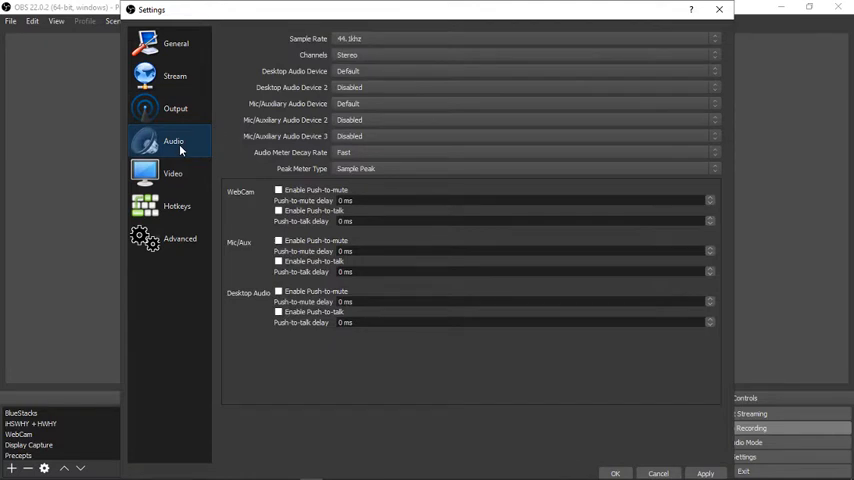
pyautogui.moveTo(354, 58)
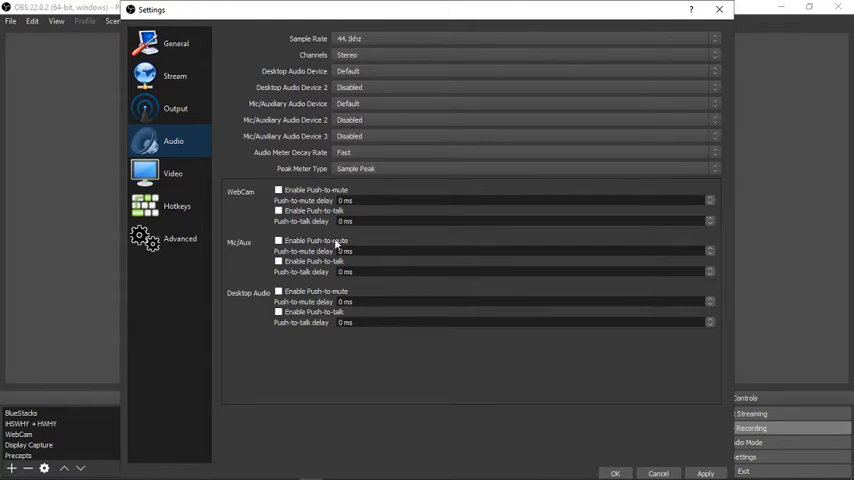
pyautogui.click(172, 172)
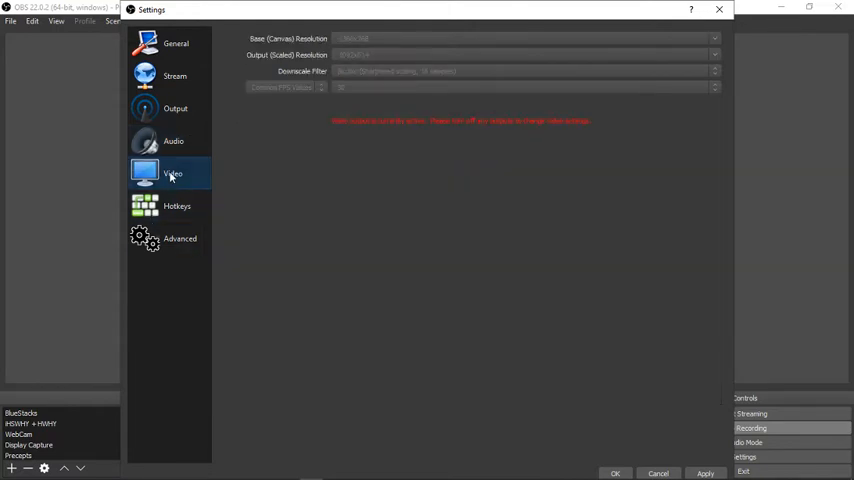
pyautogui.moveTo(192, 232)
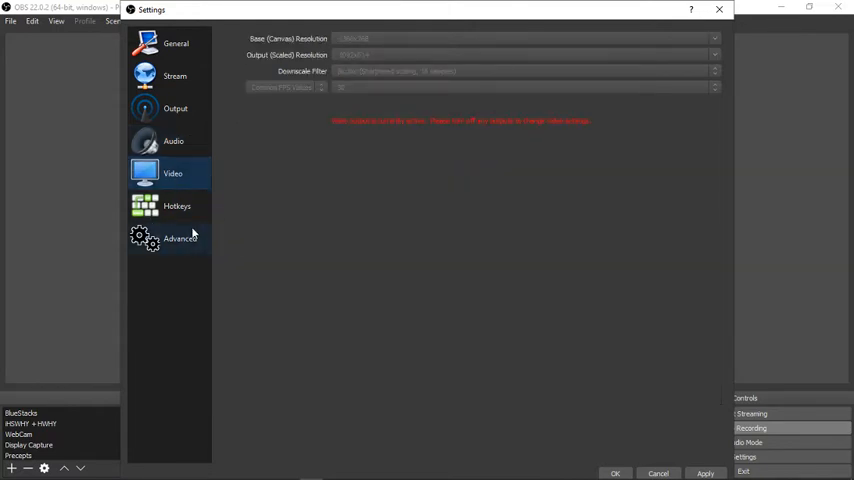
pyautogui.click(180, 238)
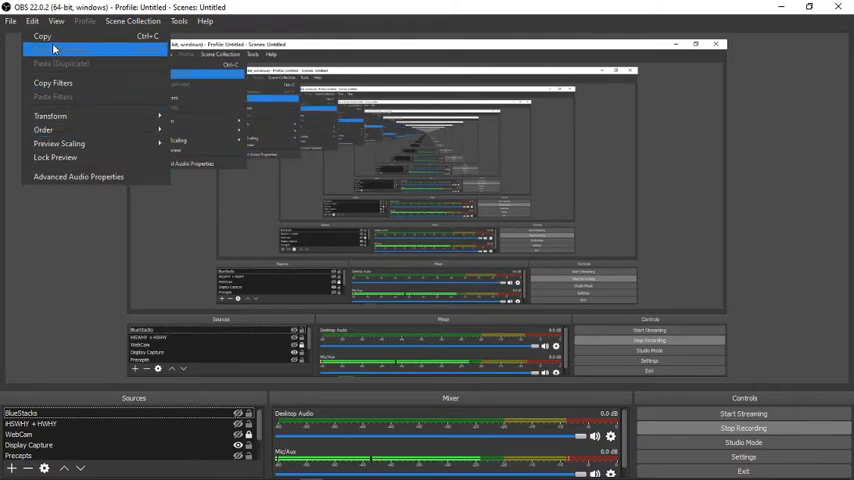
pyautogui.click(56, 20)
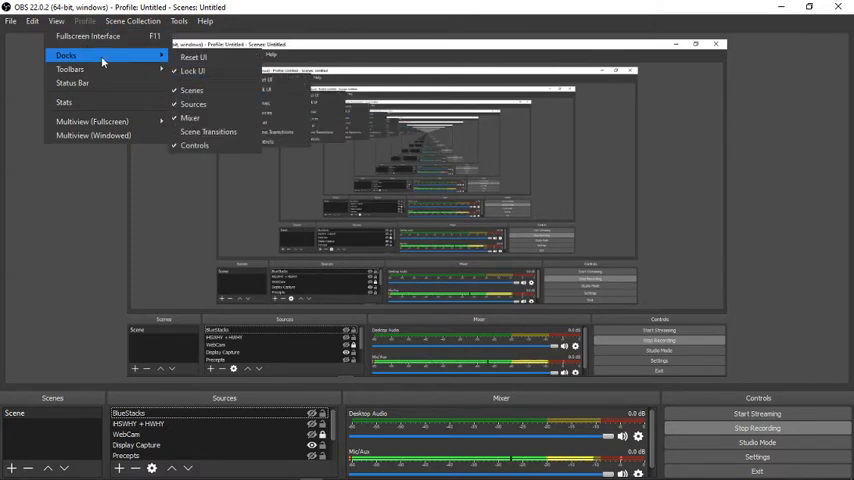
pyautogui.moveTo(208, 132)
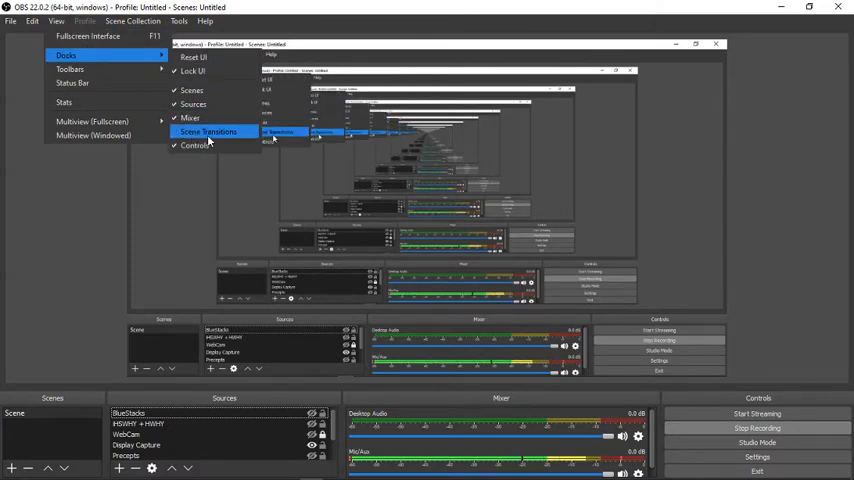
pyautogui.click(208, 132)
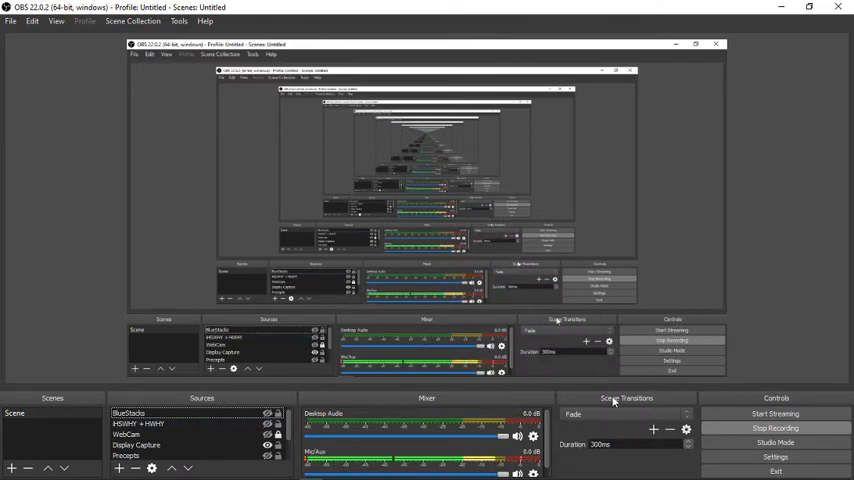
pyautogui.click(56, 20)
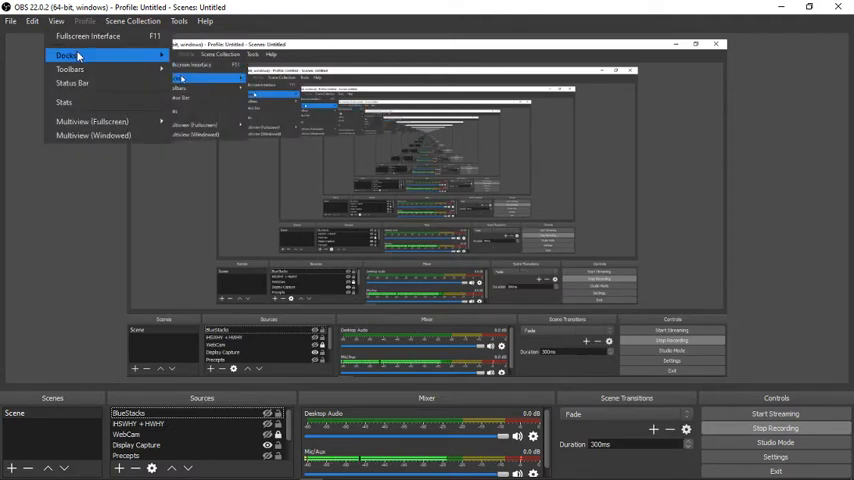
pyautogui.click(66, 56)
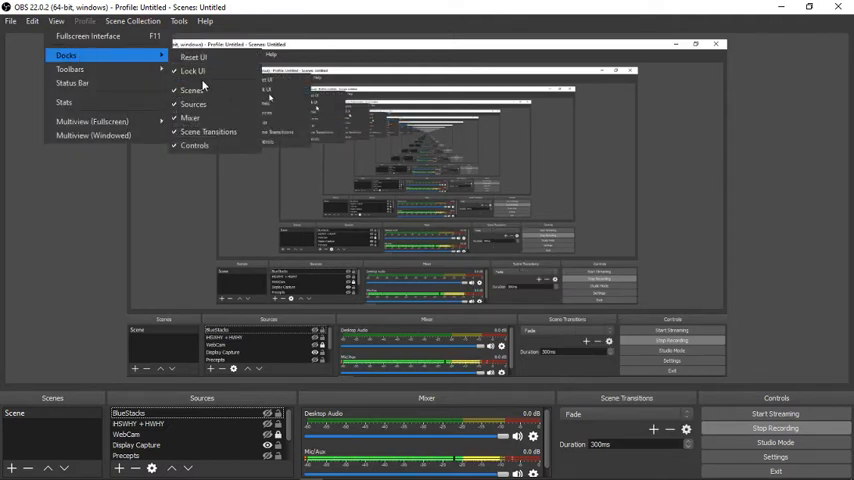
pyautogui.moveTo(208, 132)
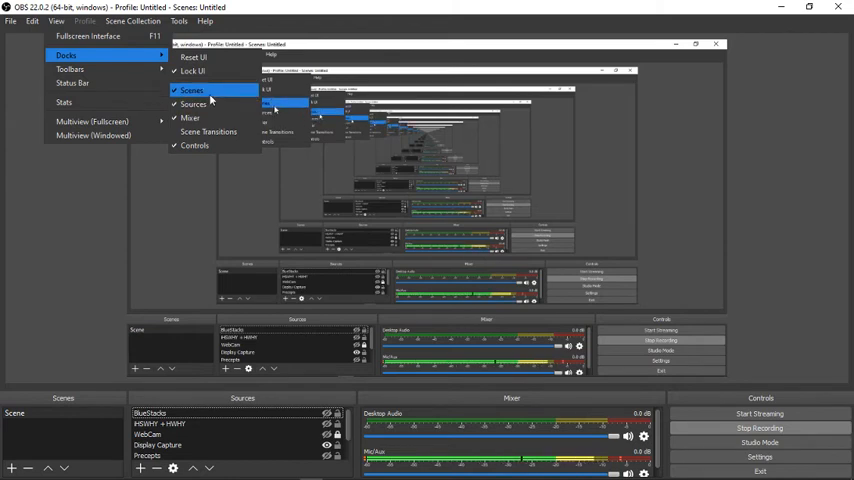
pyautogui.click(192, 90)
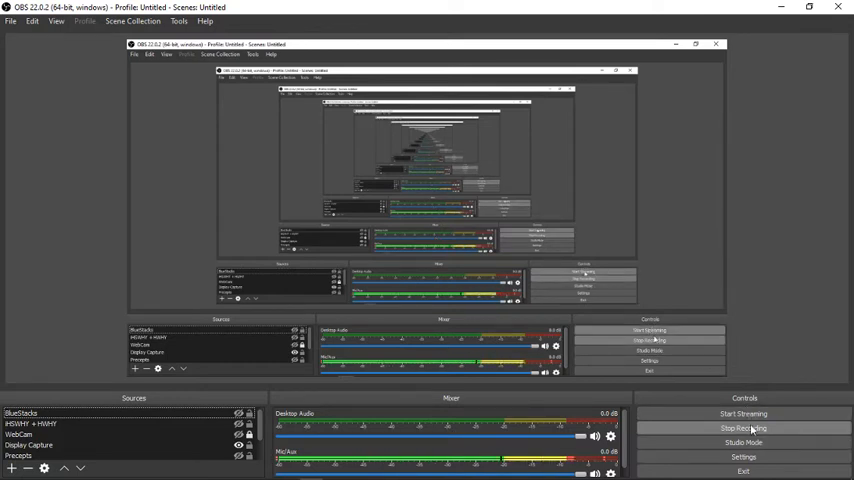
pyautogui.click(12, 468)
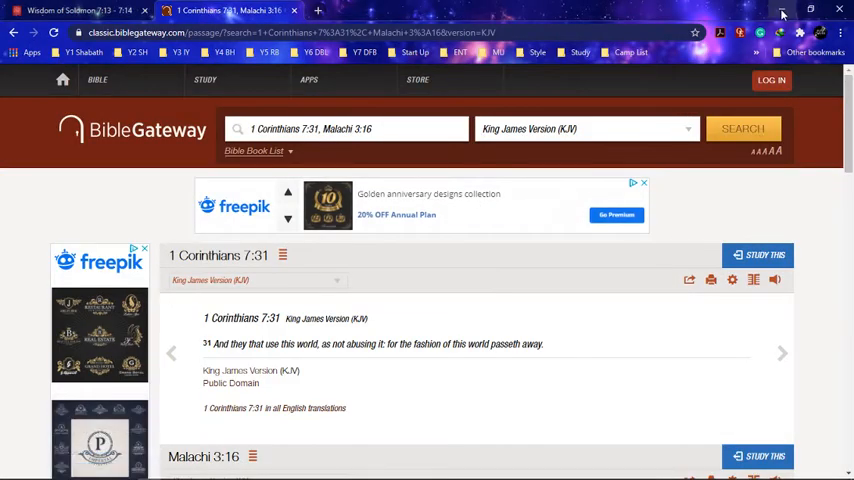
# Switch to the BibleGateway tab with 1 Corinthians 7:31 and Malachi 3:16 in KJV.
pyautogui.click(782, 10)
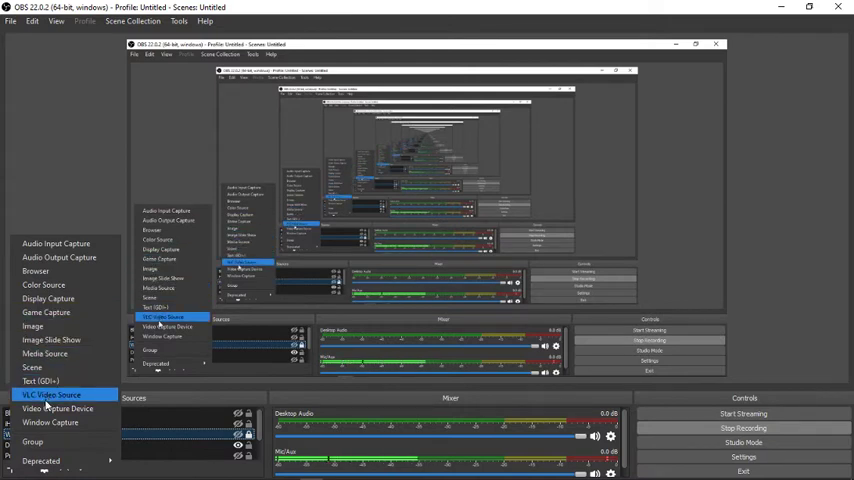
pyautogui.moveTo(58, 326)
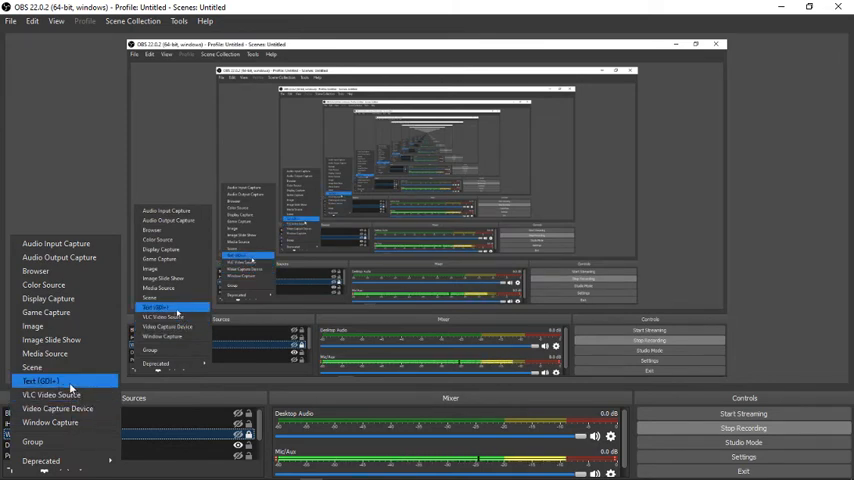
pyautogui.moveTo(44, 352)
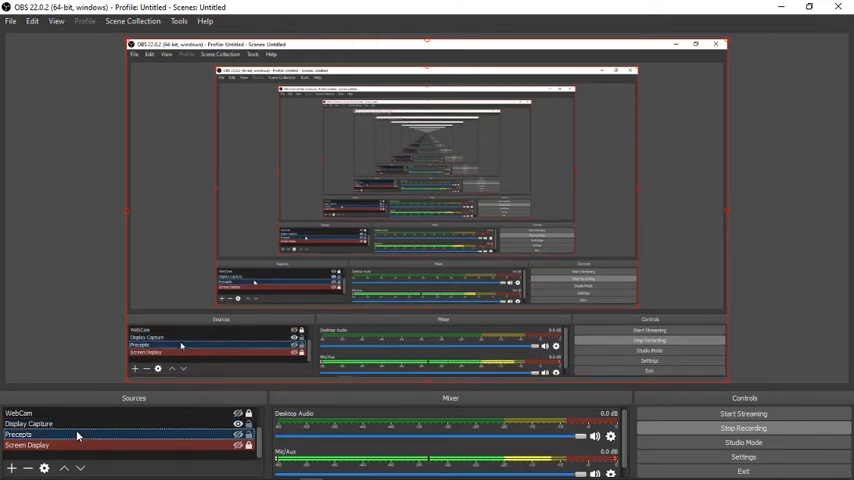
pyautogui.click(12, 468)
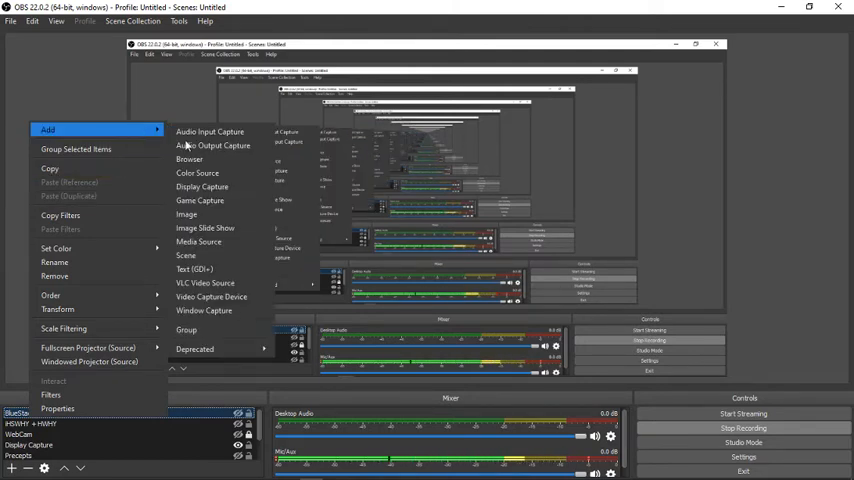
# Choose a source type under Add, bringing up the Create/Select Source dialog.
pyautogui.click(202, 188)
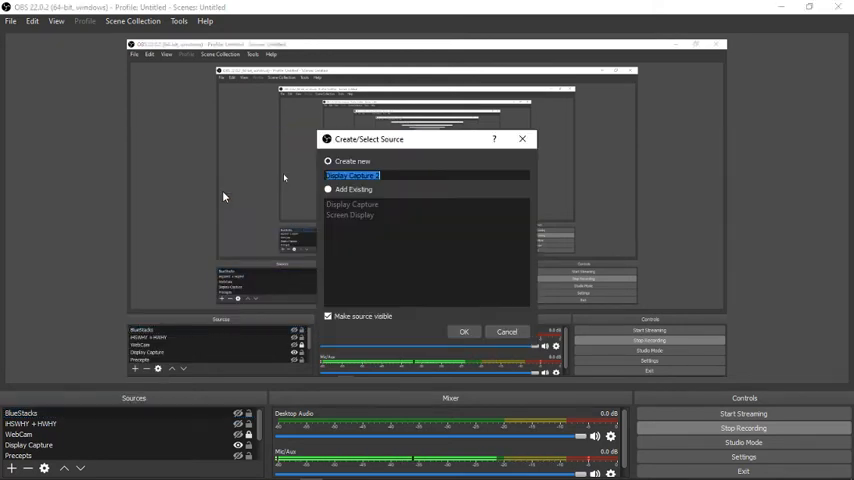
pyautogui.moveTo(368, 264)
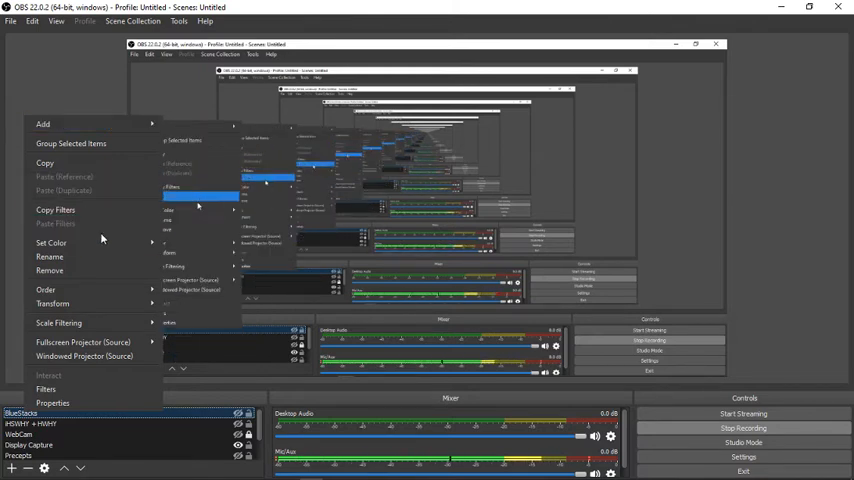
pyautogui.moveTo(104, 256)
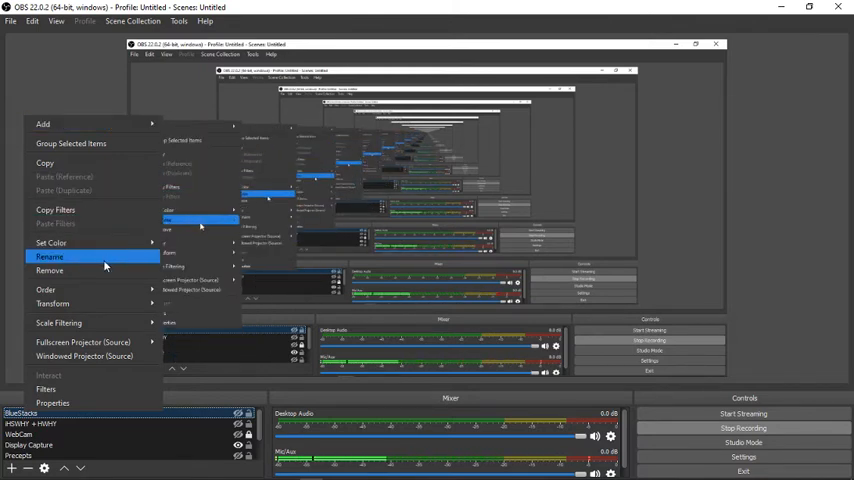
pyautogui.click(44, 290)
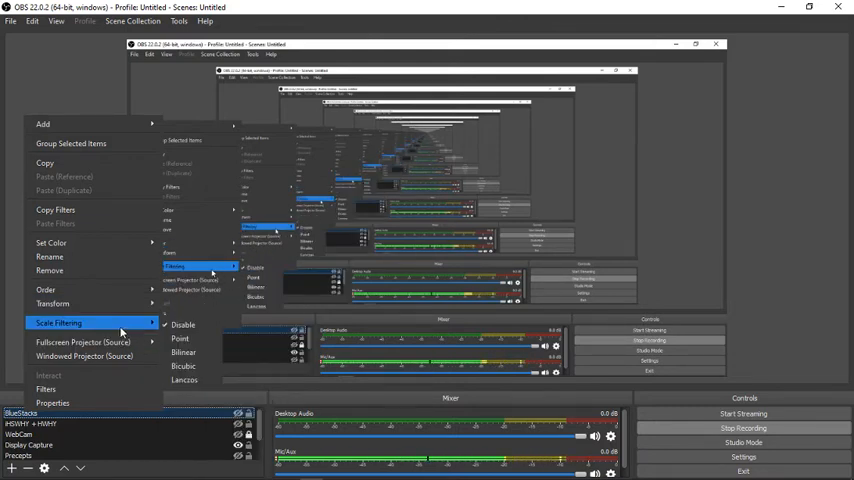
pyautogui.moveTo(84, 342)
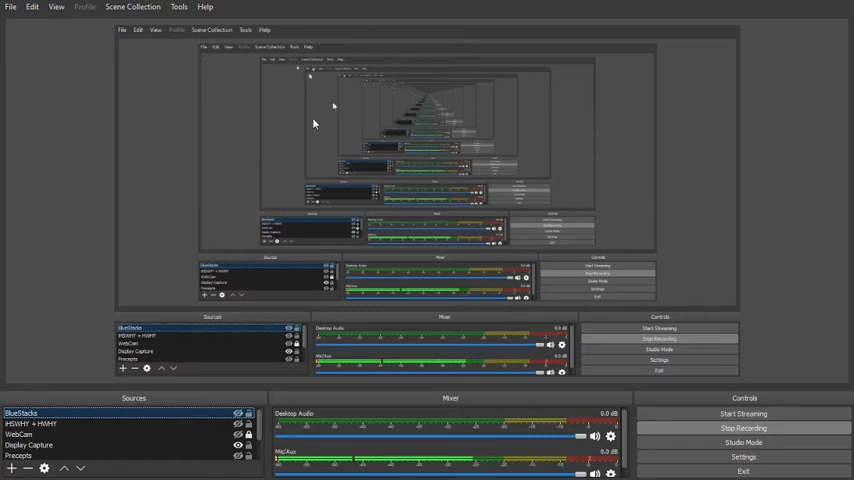
pyautogui.moveTo(208, 136)
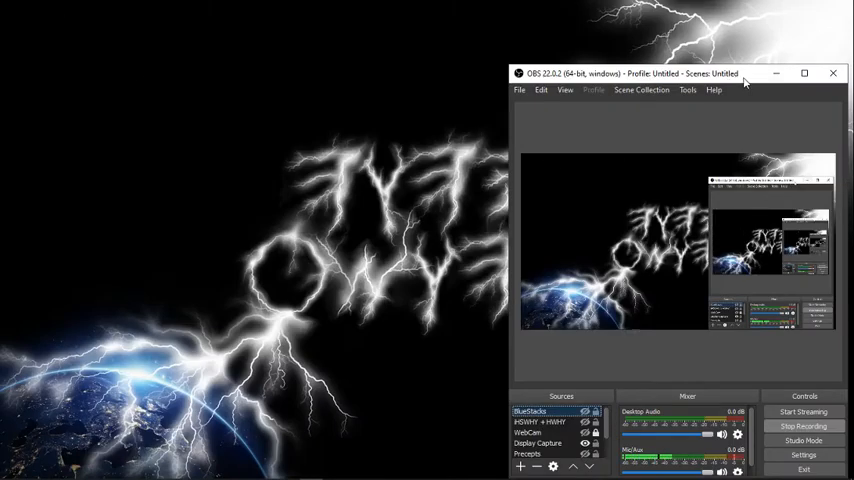
pyautogui.click(804, 72)
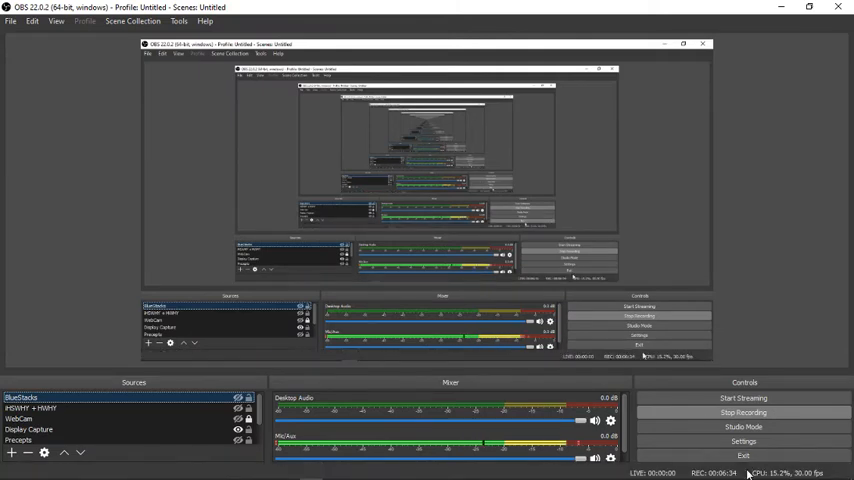
pyautogui.moveTo(156, 208)
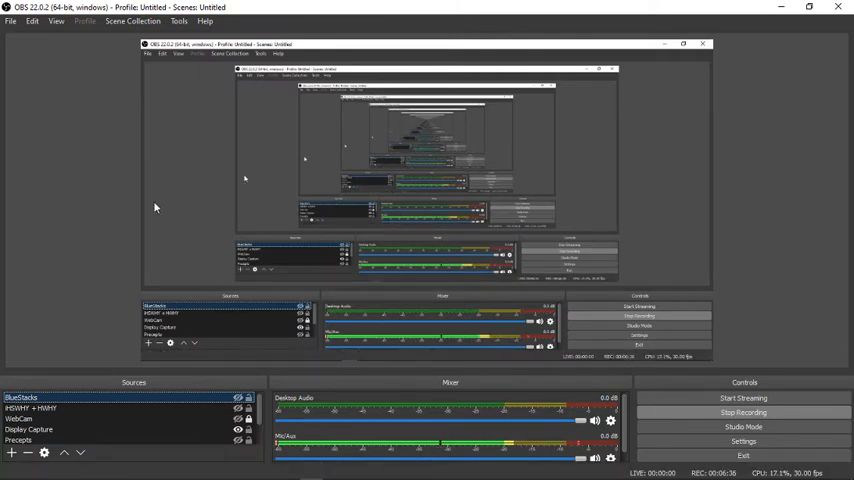
pyautogui.moveTo(220, 112)
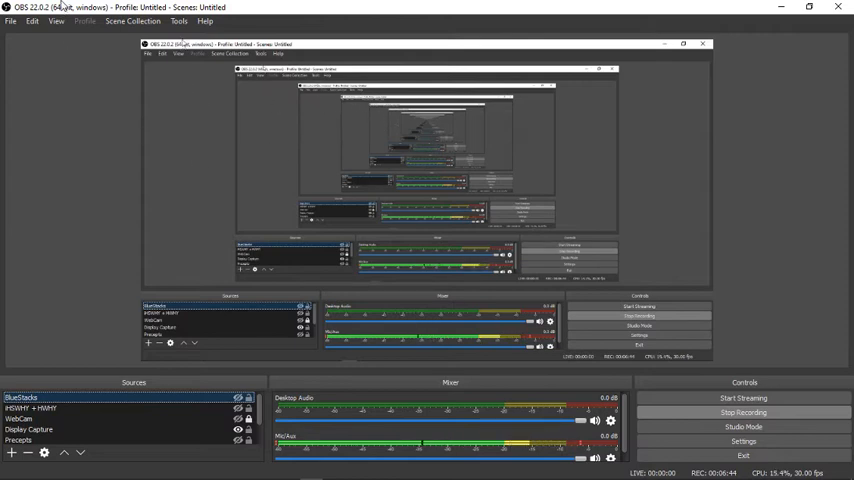
pyautogui.click(56, 20)
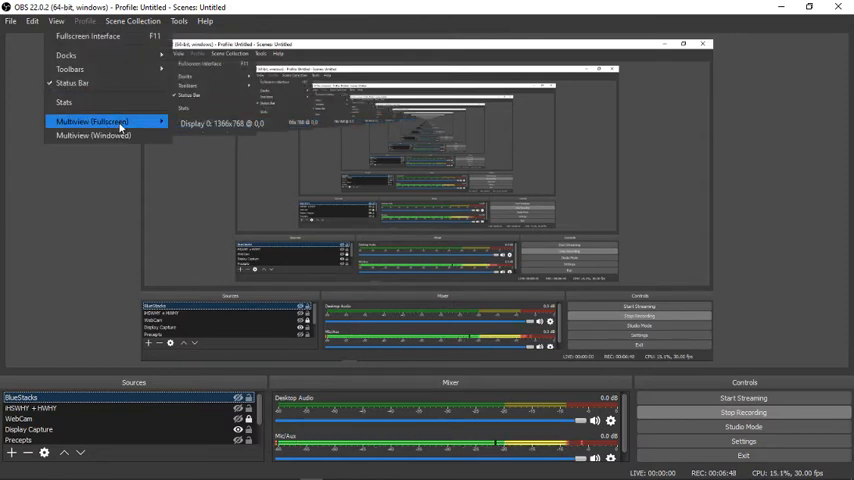
pyautogui.moveTo(92, 136)
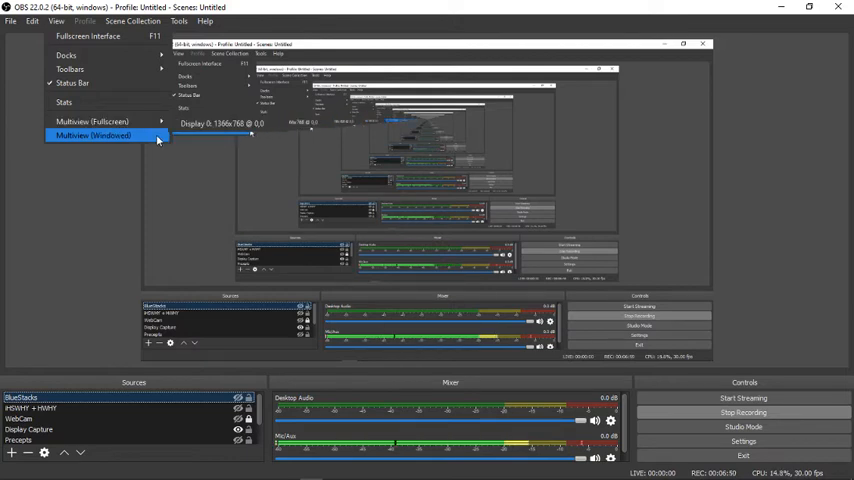
pyautogui.click(132, 20)
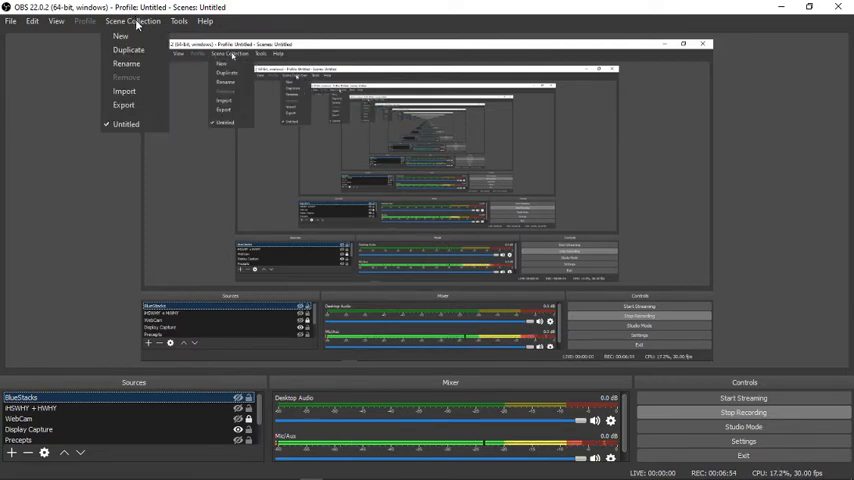
pyautogui.moveTo(128, 50)
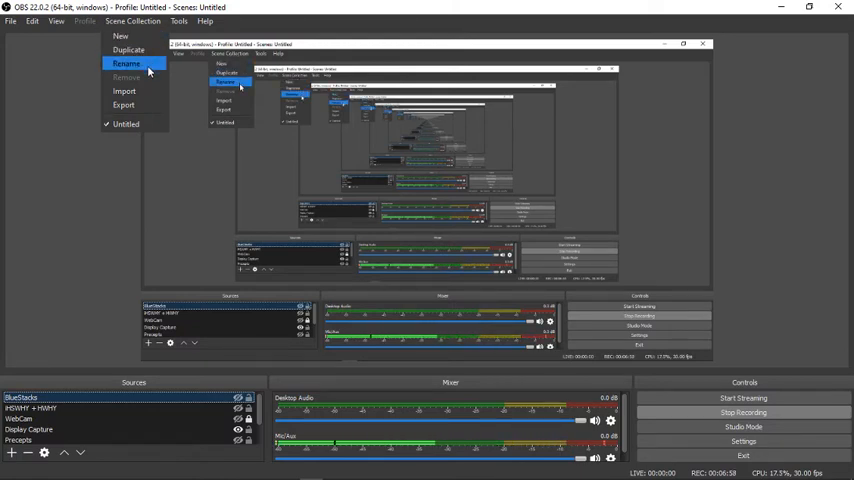
pyautogui.click(178, 20)
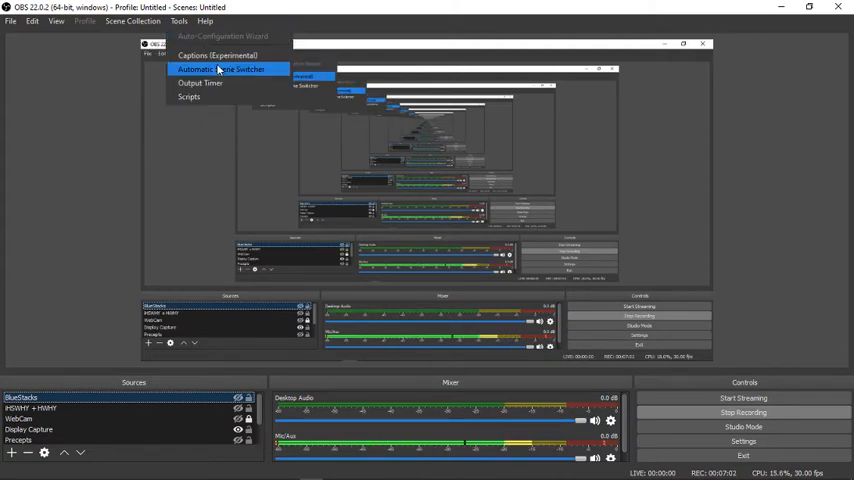
pyautogui.click(204, 20)
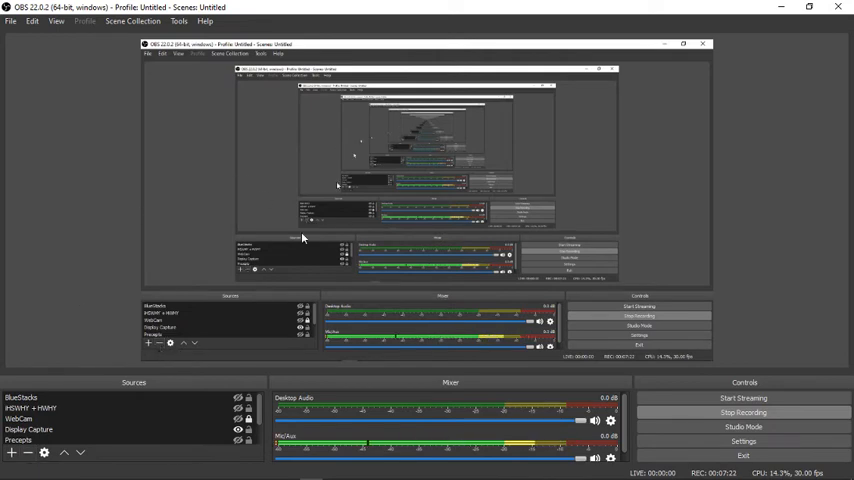
# Read down through the KJV text of 1 Corinthians 7:31 and Malachi 3:16 on BibleGateway.
pyautogui.click(144, 470)
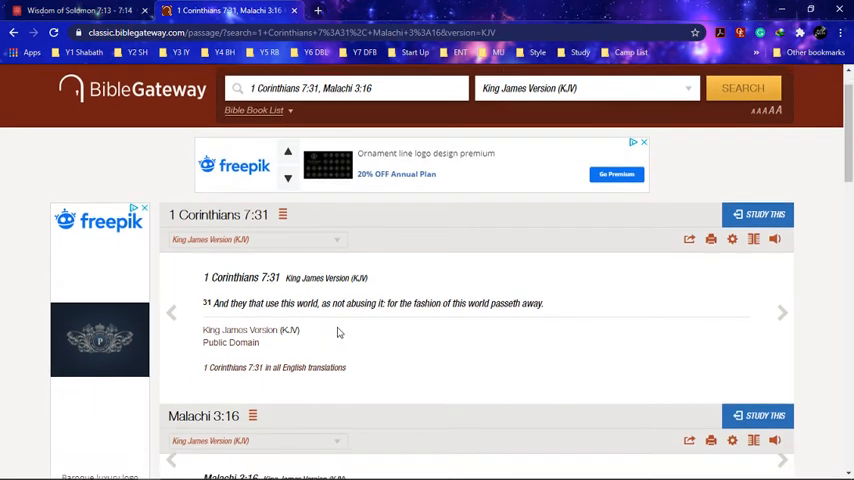
pyautogui.scroll(-3)
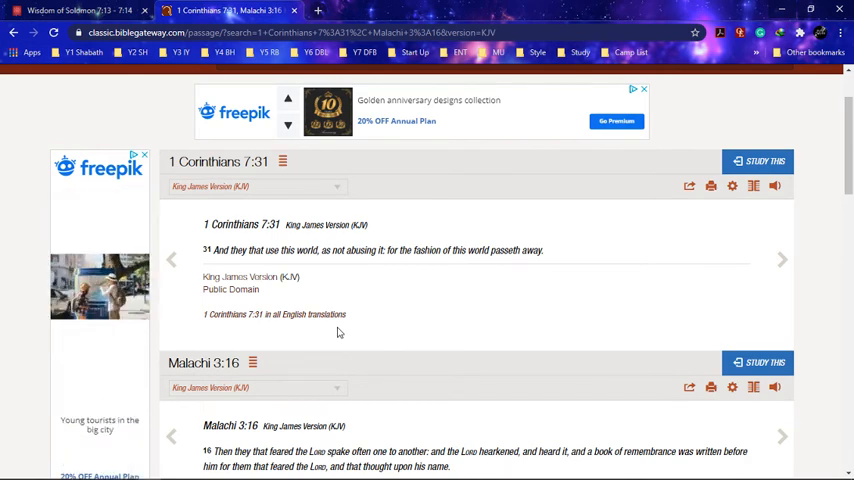
pyautogui.scroll(-3)
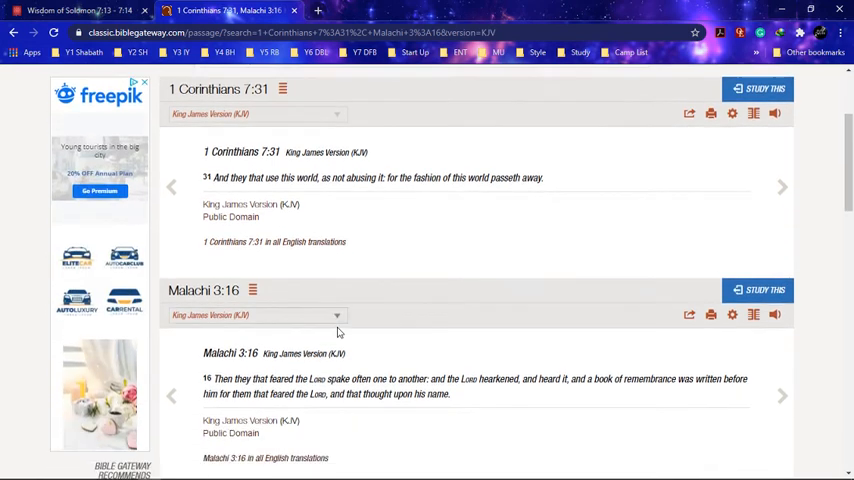
pyautogui.scroll(-3)
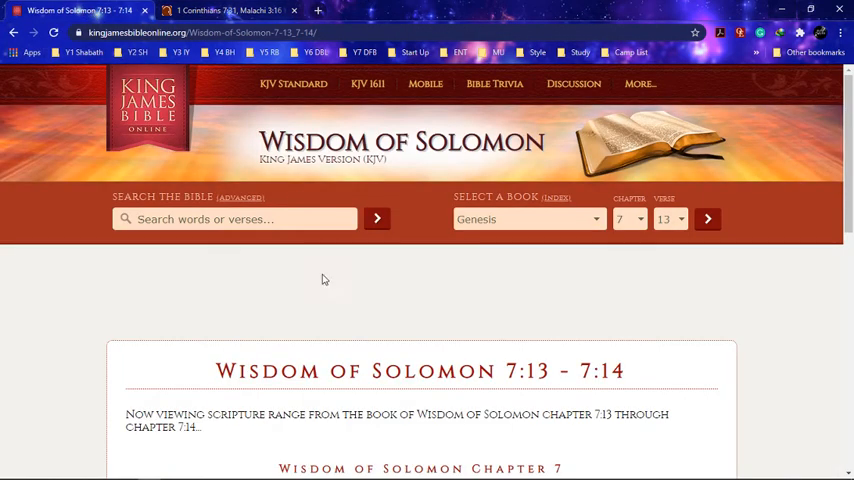
pyautogui.moveTo(324, 286)
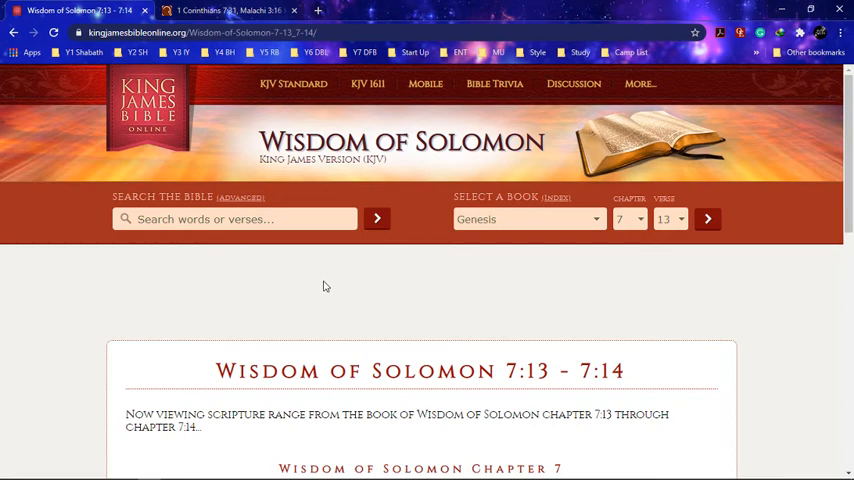
# Scroll to the Wisdom of Solomon 7:13–14 verses on King James Bible Online.
pyautogui.scroll(-3)
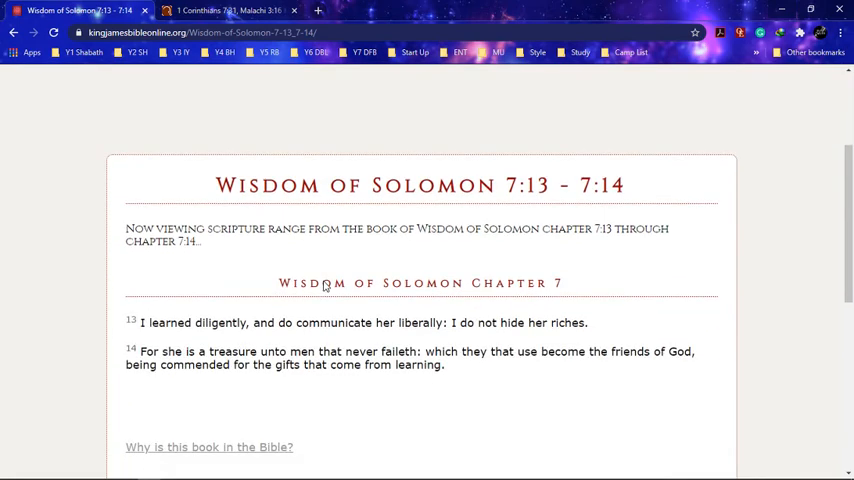
pyautogui.moveTo(518, 212)
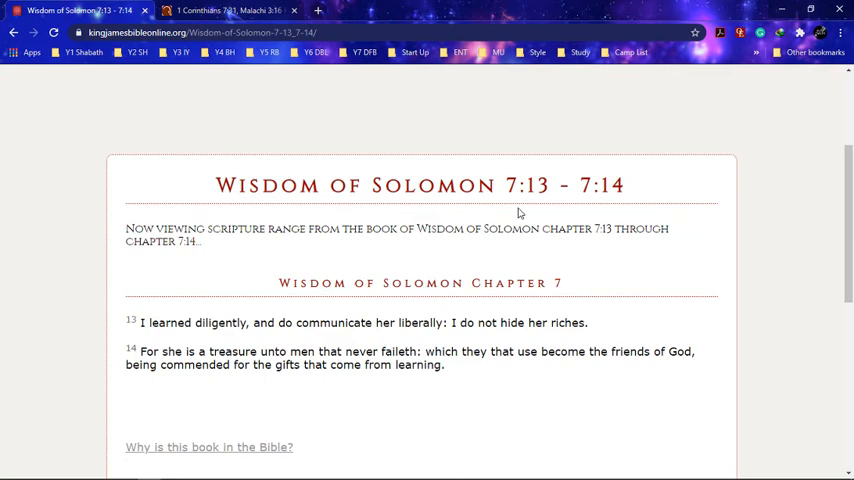
pyautogui.moveTo(540, 204)
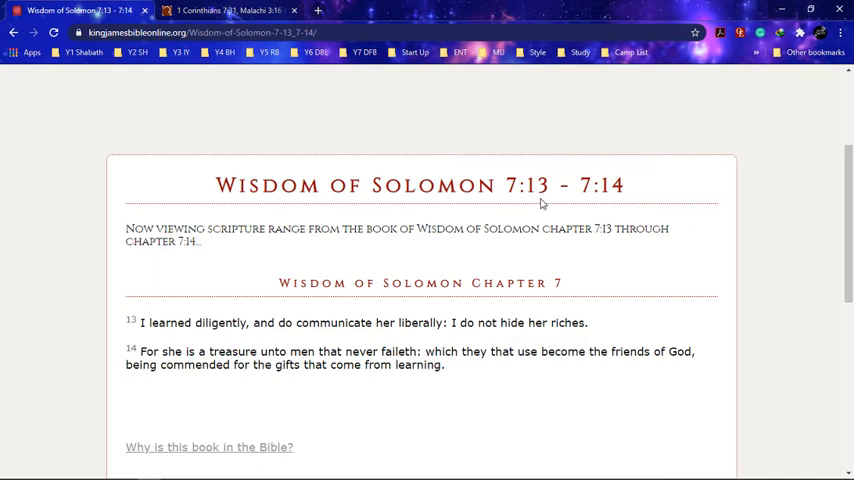
pyautogui.moveTo(292, 330)
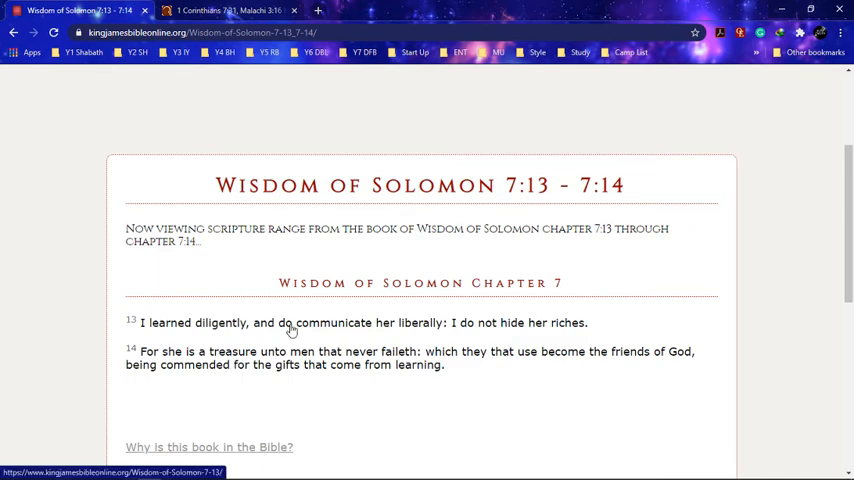
pyautogui.moveTo(290, 322)
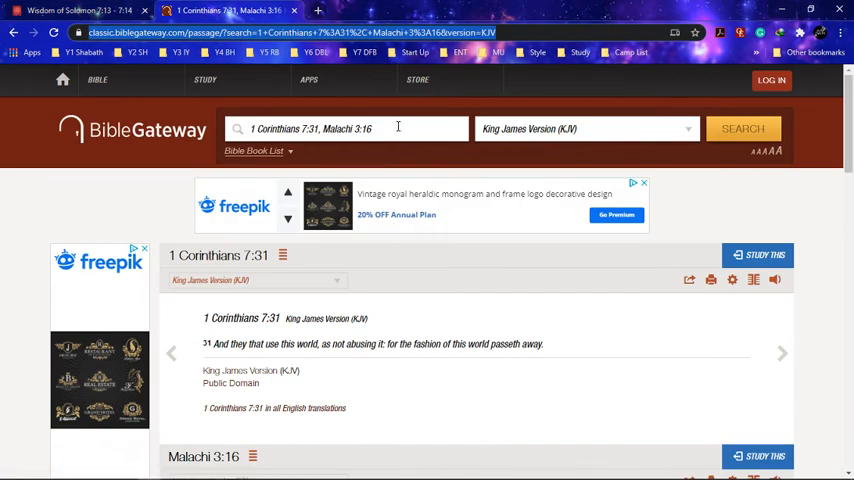
# Search BibleGateway for 'psa 19' to bring up Psalm 19 in the King James Version.
pyautogui.tripleClick(310, 128)
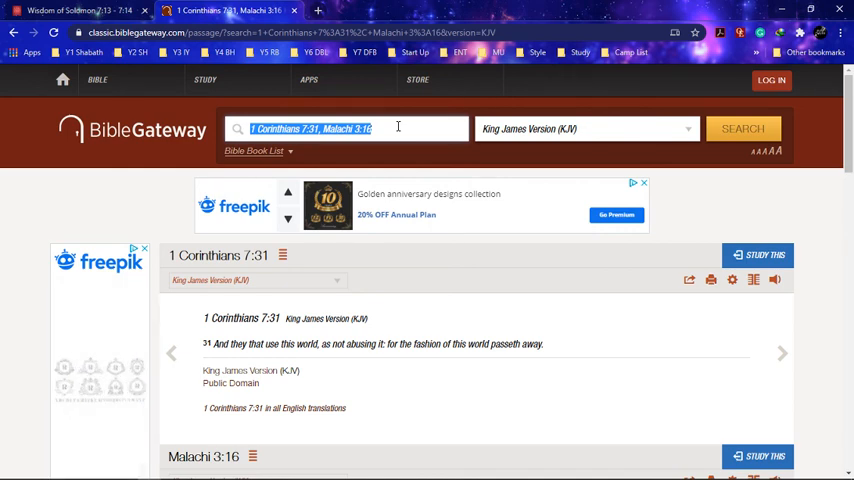
pyautogui.write('psa 19')
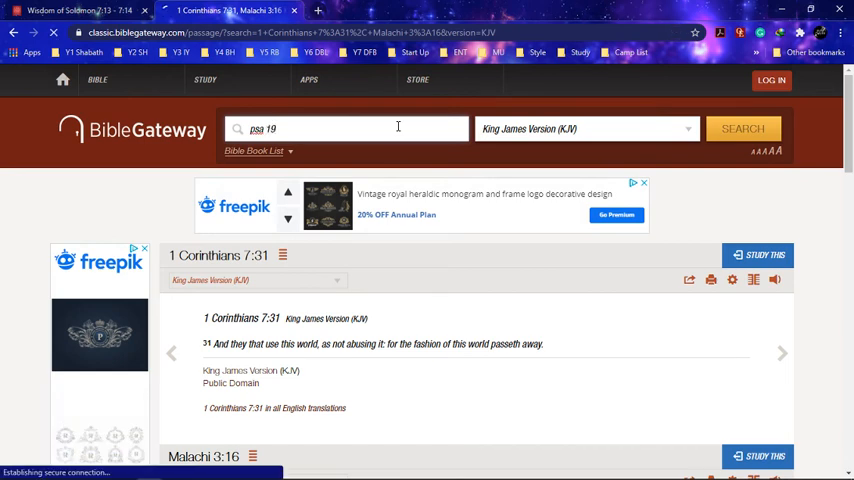
pyautogui.click(742, 128)
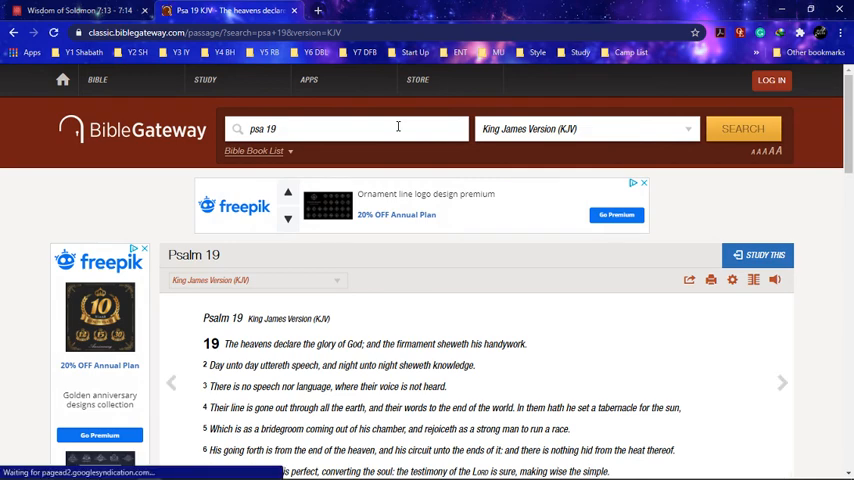
# Scroll through Psalm 19, then switch back to the OBS Studio main window.
pyautogui.scroll(-3)
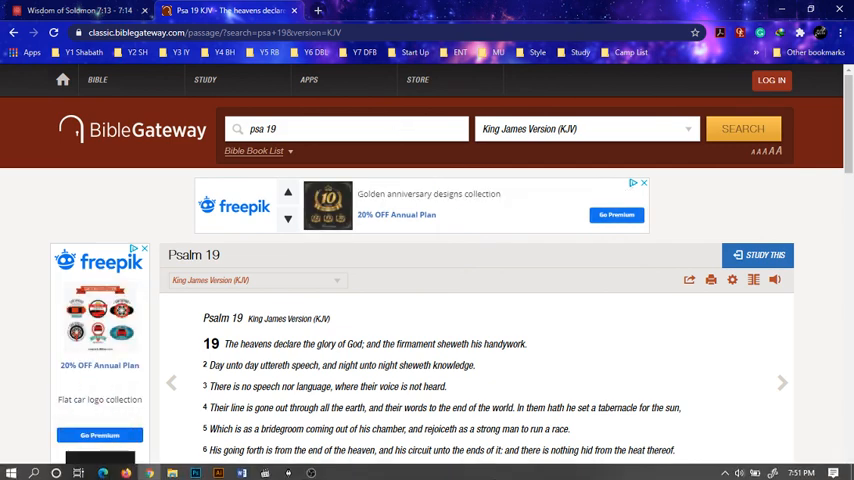
pyautogui.click(312, 470)
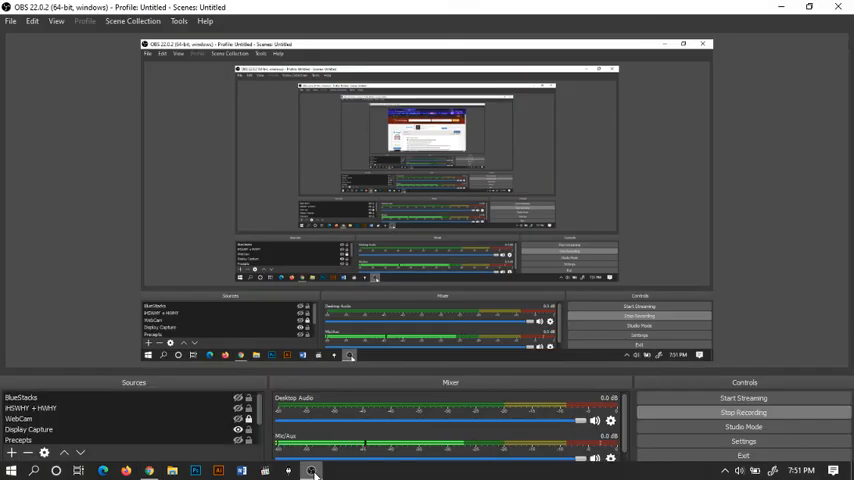